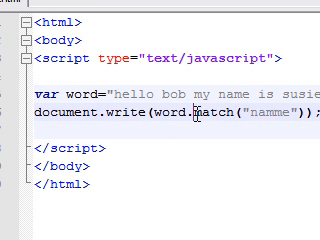
scroll(right, 3)
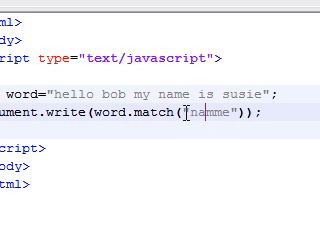
text(")
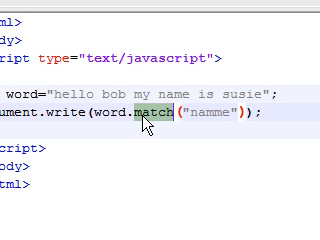
text(replace)
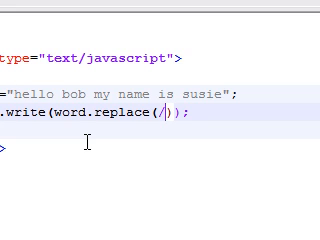
text(bob/,)
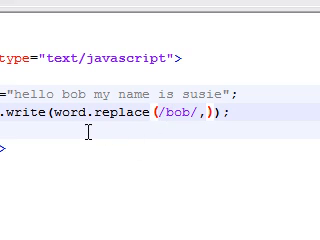
text(")
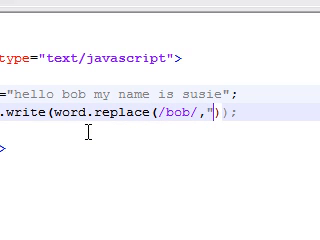
text(Rob)
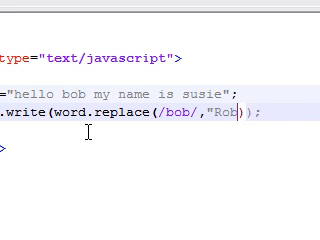
text(ert)
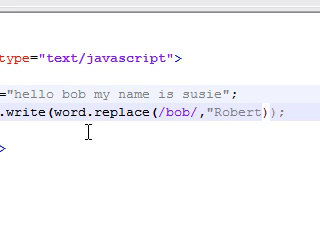
scroll(left, 3)
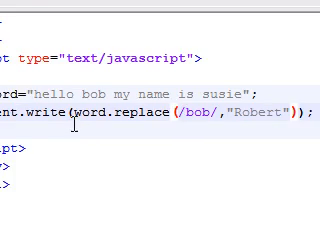